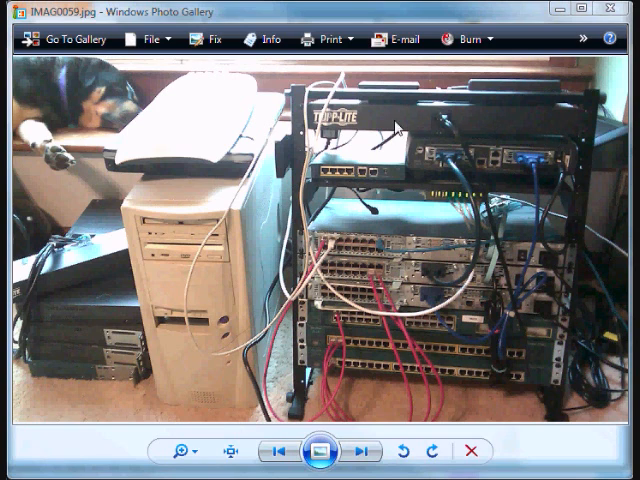
{"action": "mouse_move", "coordinate": [408, 155]}
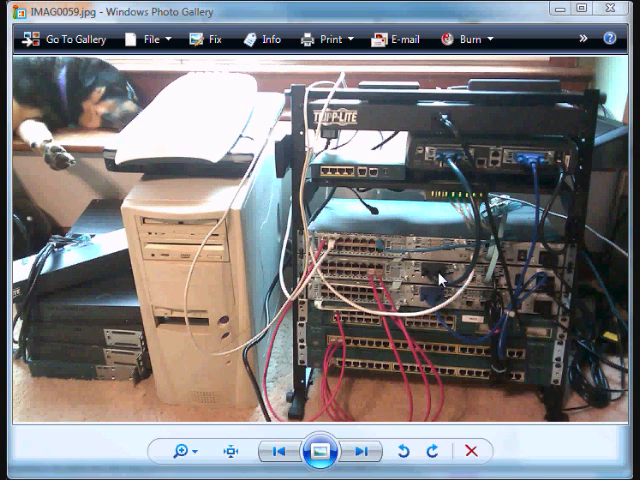
{"action": "mouse_move", "coordinate": [435, 280]}
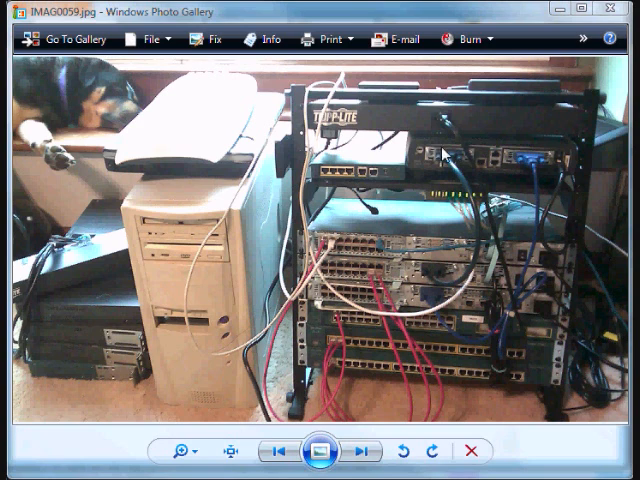
{"action": "mouse_move", "coordinate": [583, 158]}
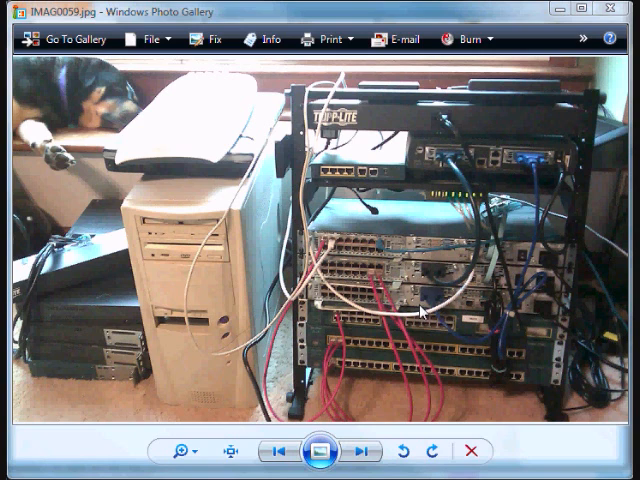
{"action": "mouse_move", "coordinate": [455, 305]}
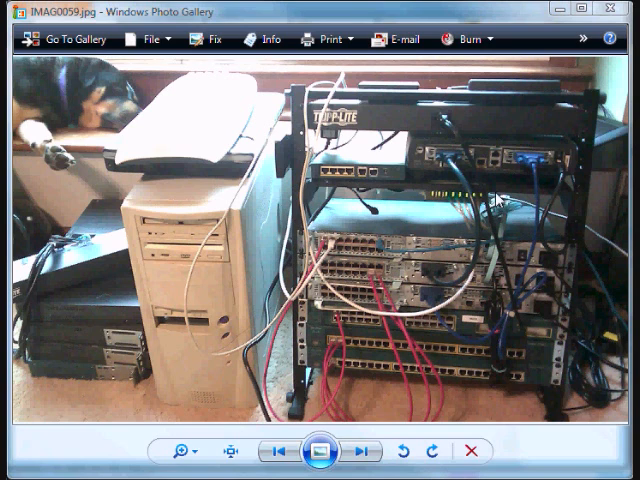
{"action": "mouse_move", "coordinate": [428, 208]}
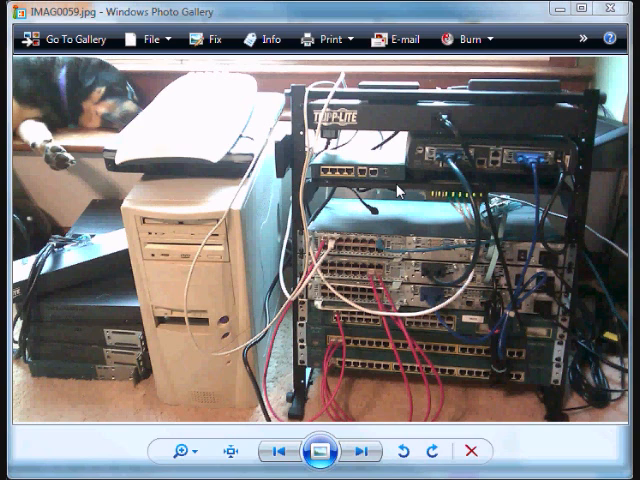
{"action": "mouse_move", "coordinate": [563, 120]}
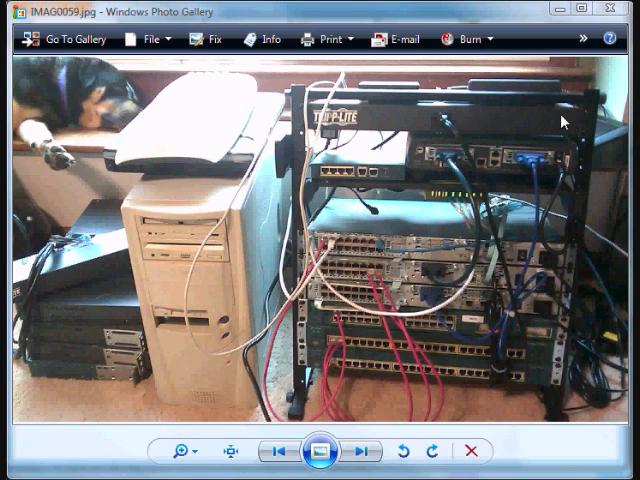
{"action": "mouse_move", "coordinate": [566, 287]}
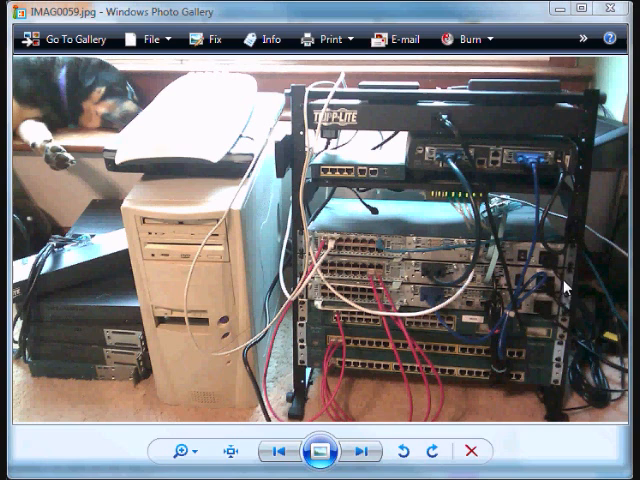
{"action": "mouse_move", "coordinate": [221, 368]}
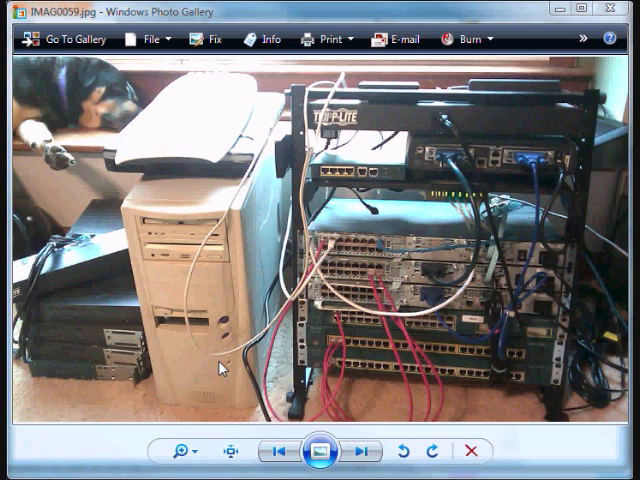
{"action": "mouse_move", "coordinate": [201, 381]}
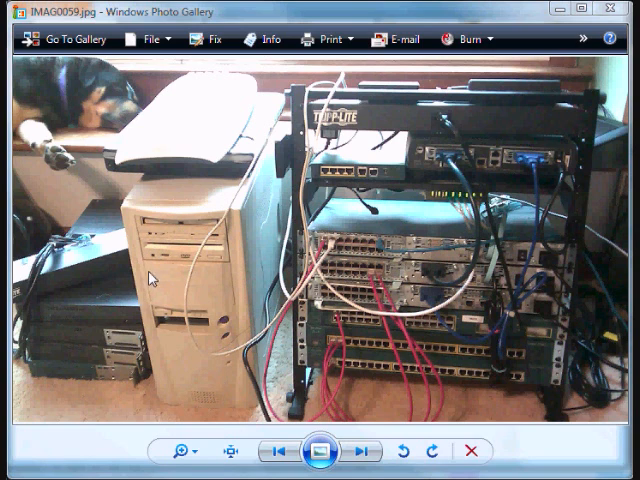
{"action": "mouse_move", "coordinate": [197, 192]}
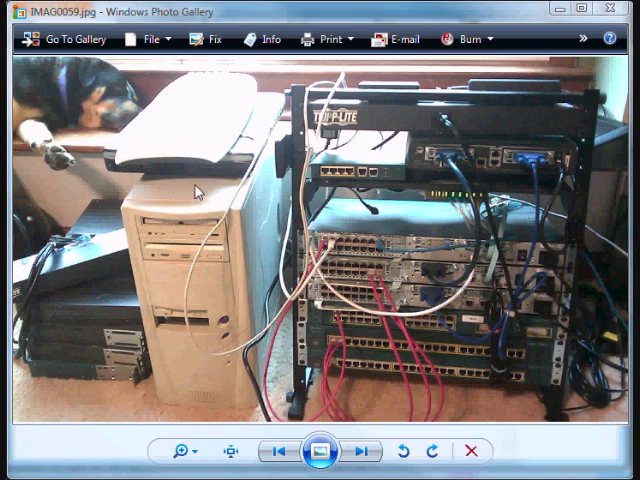
{"action": "mouse_move", "coordinate": [178, 287]}
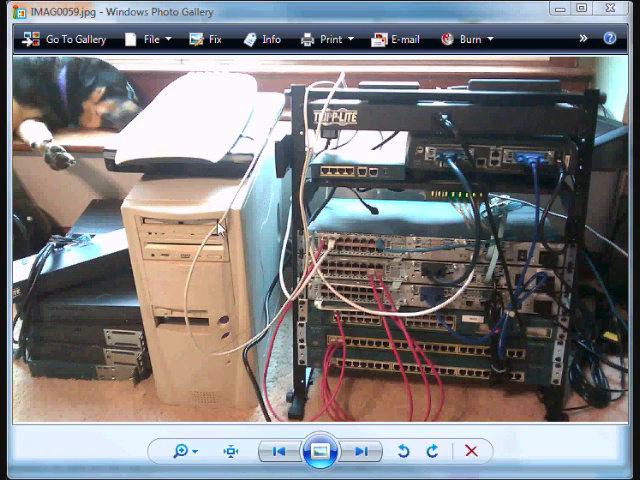
{"action": "mouse_move", "coordinate": [187, 318]}
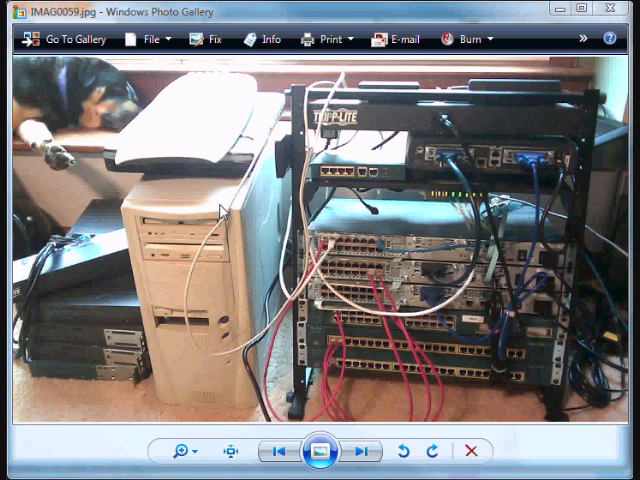
{"action": "mouse_move", "coordinate": [200, 240]}
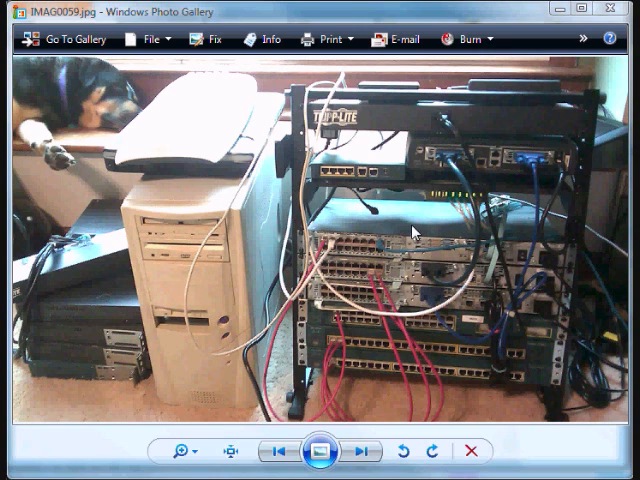
{"action": "mouse_move", "coordinate": [99, 342]}
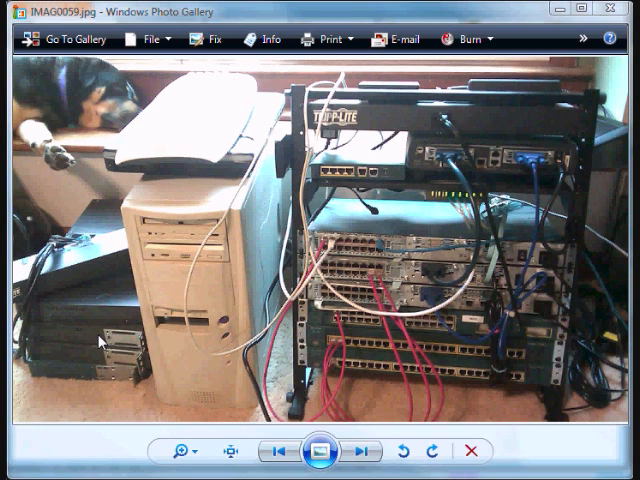
- Advance from the home lab rack photo IMAG0059.jpg to the next picture
{"action": "left_click", "coordinate": [353, 451]}
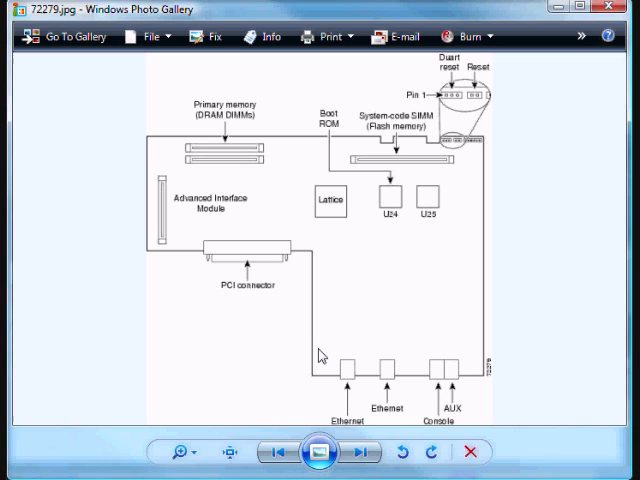
{"action": "mouse_move", "coordinate": [338, 338]}
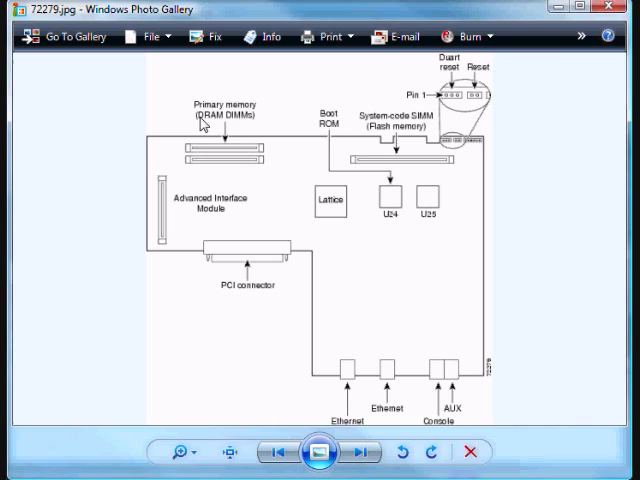
{"action": "mouse_move", "coordinate": [250, 132]}
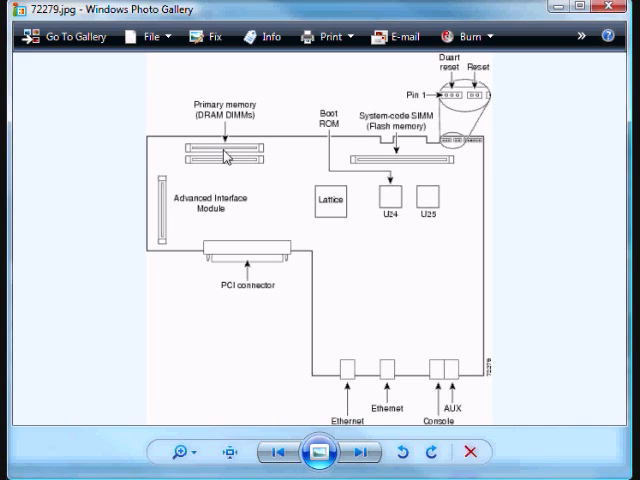
{"action": "mouse_move", "coordinate": [364, 266]}
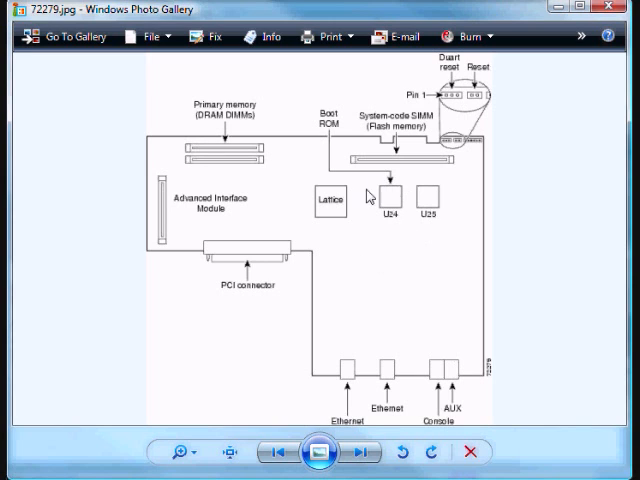
{"action": "mouse_move", "coordinate": [407, 196]}
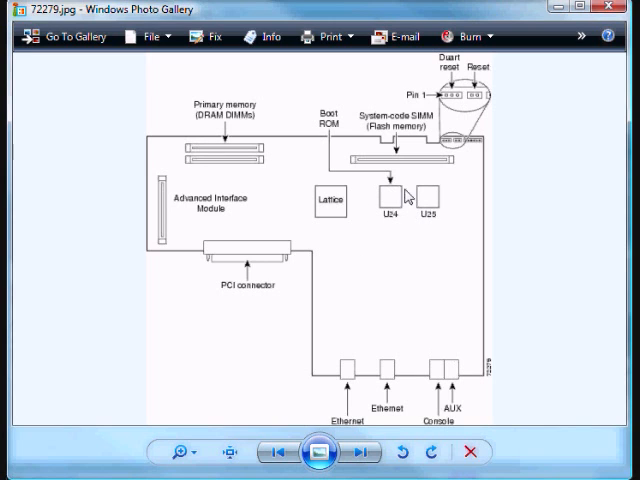
{"action": "mouse_move", "coordinate": [388, 195]}
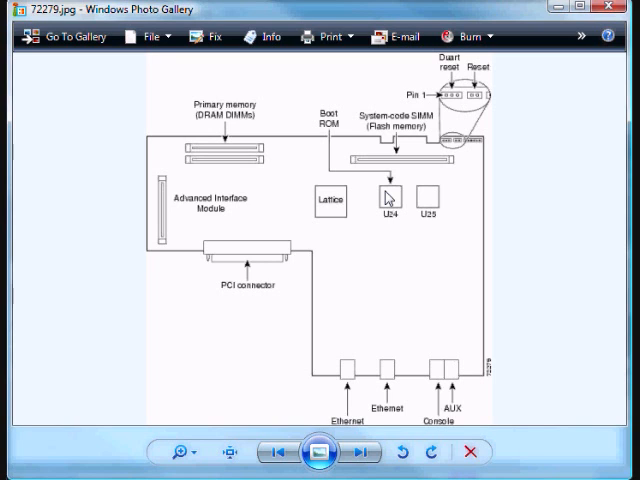
{"action": "mouse_move", "coordinate": [453, 181]}
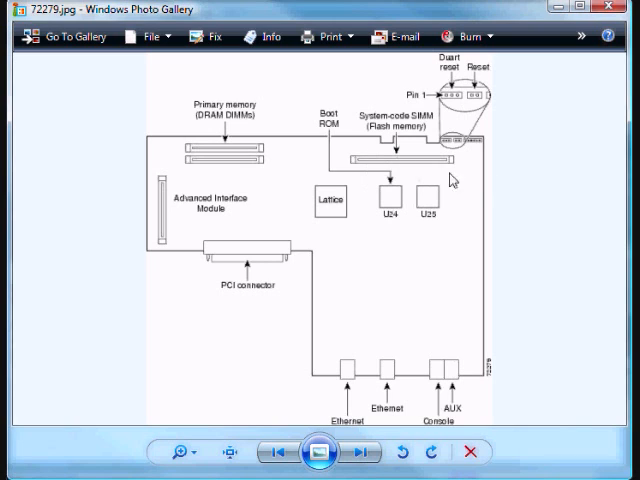
{"action": "mouse_move", "coordinate": [256, 158]}
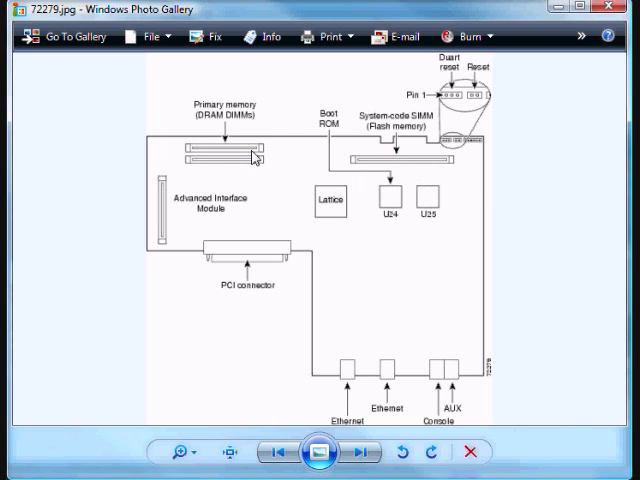
{"action": "mouse_move", "coordinate": [446, 175]}
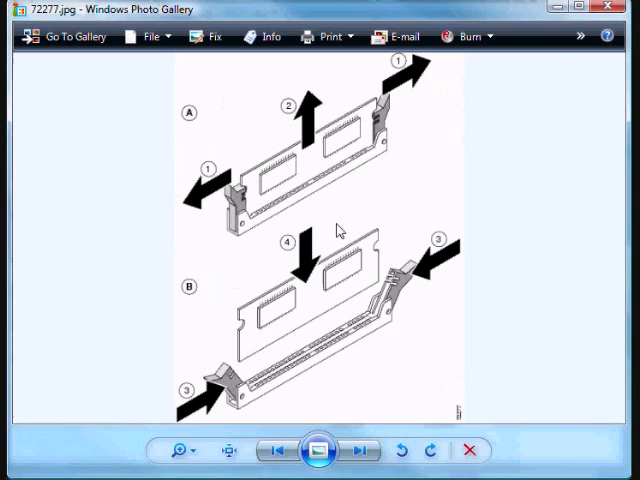
{"action": "mouse_move", "coordinate": [300, 230]}
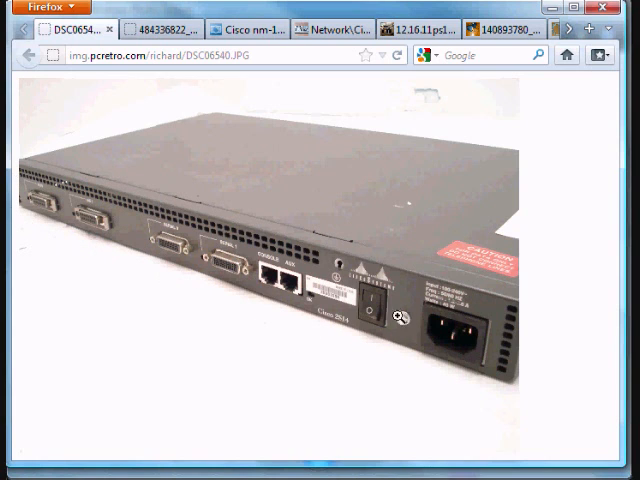
{"action": "mouse_move", "coordinate": [170, 252]}
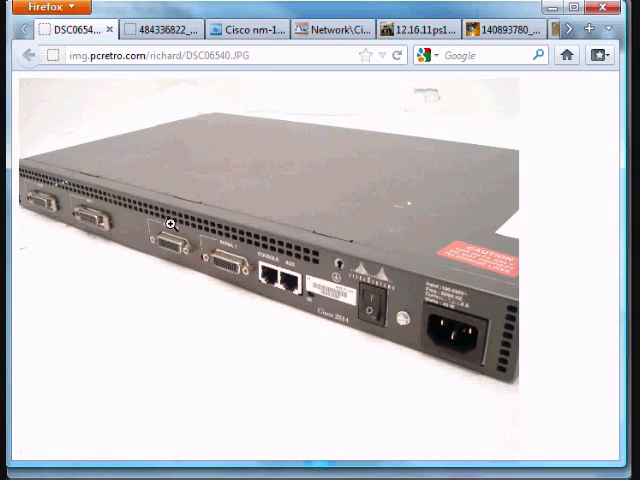
{"action": "mouse_move", "coordinate": [198, 247]}
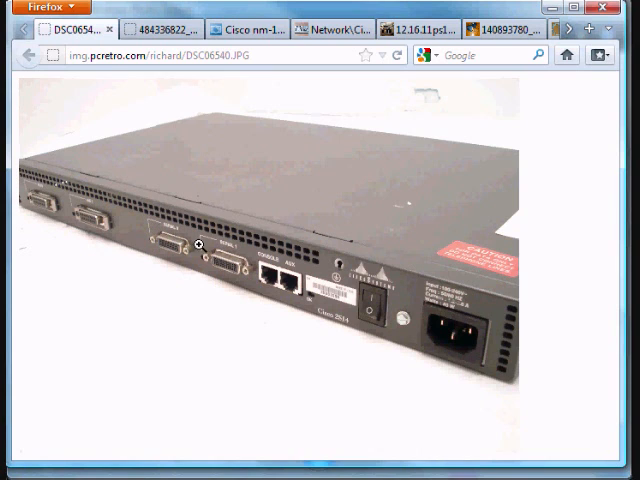
{"action": "mouse_move", "coordinate": [85, 260]}
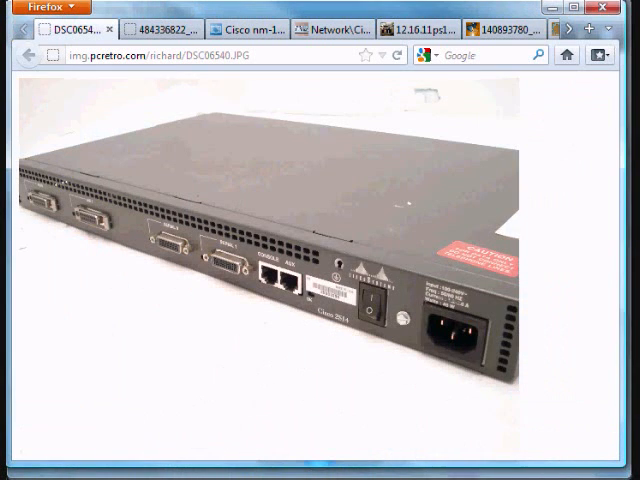
- Show the next Firefox tab with the router photographed on red cloth
{"action": "left_click", "coordinate": [170, 29]}
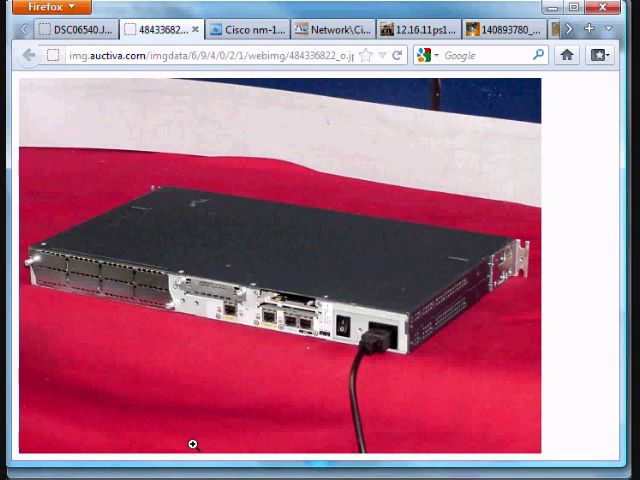
- Show the Cisco nm-16esw 16-port switch network module photo
{"action": "left_click", "coordinate": [253, 30]}
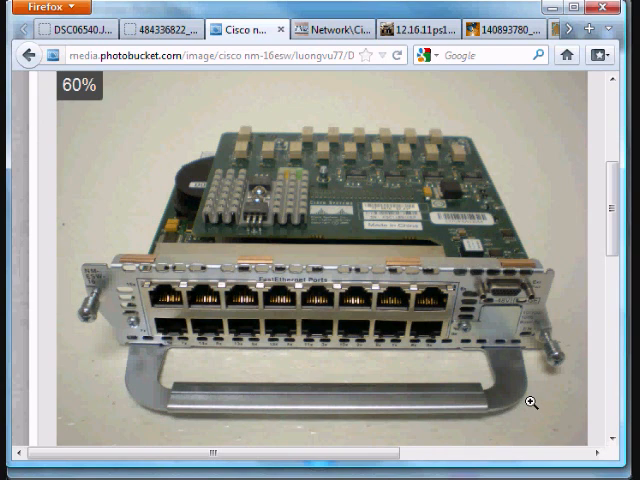
{"action": "mouse_move", "coordinate": [478, 378]}
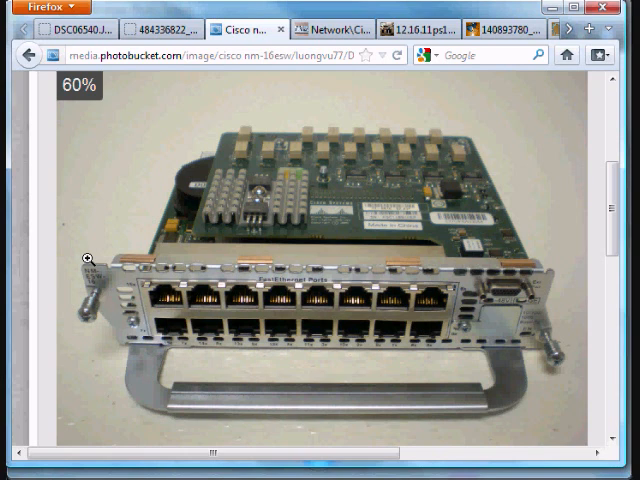
{"action": "mouse_move", "coordinate": [345, 30]}
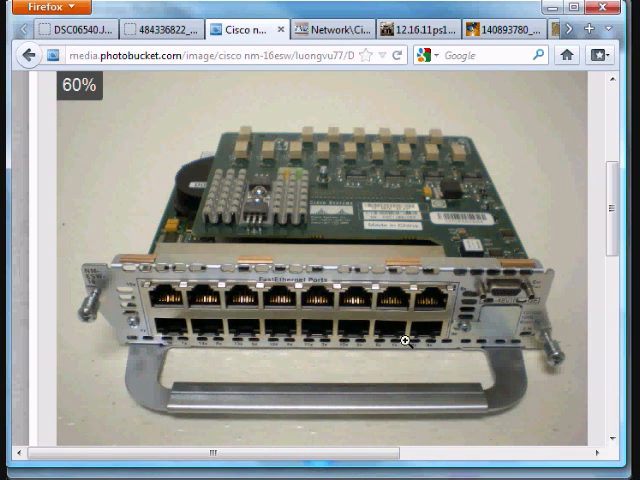
{"action": "mouse_move", "coordinate": [362, 261]}
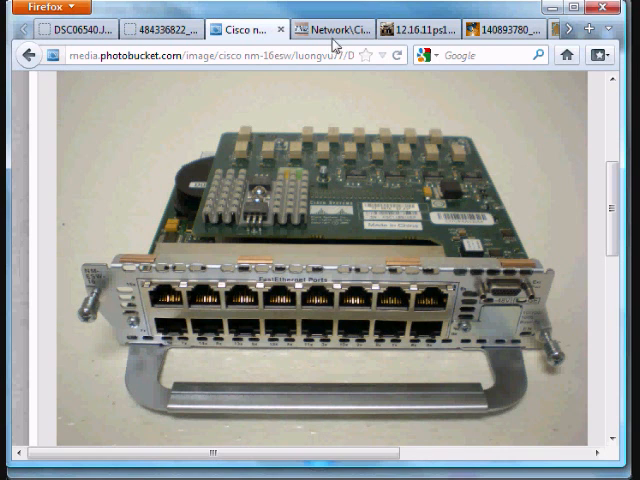
- Show the Network\Cisco tab's close-up of the router back panel ports
{"action": "left_click", "coordinate": [330, 30]}
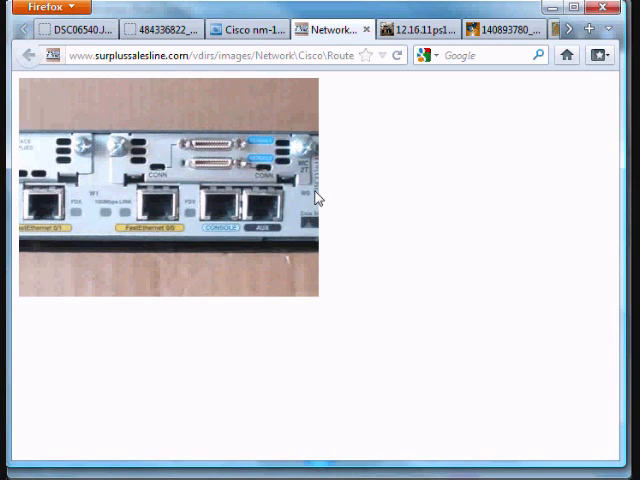
{"action": "mouse_move", "coordinate": [210, 158]}
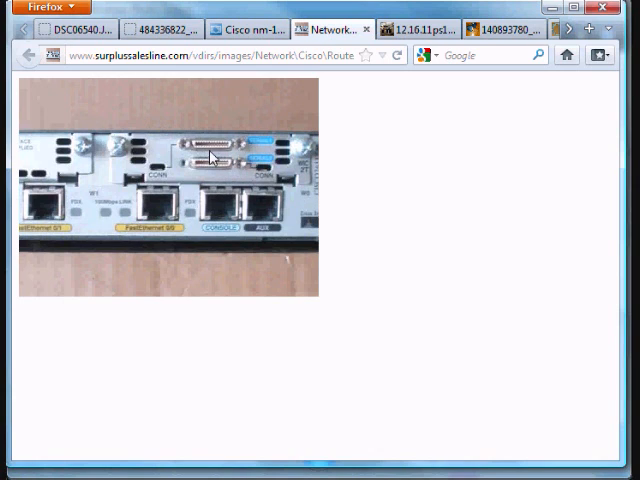
{"action": "mouse_move", "coordinate": [228, 226]}
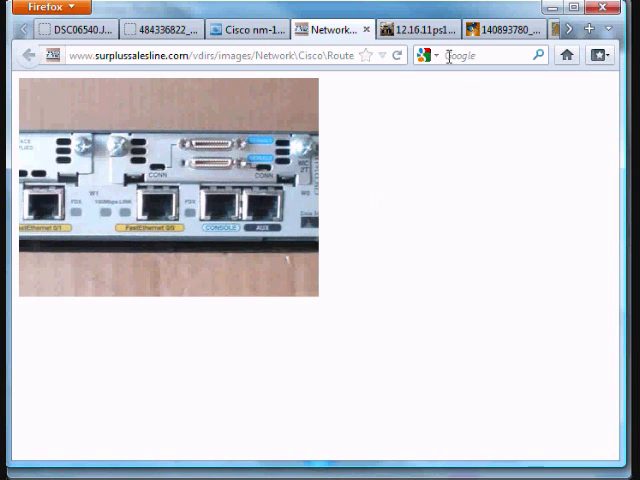
- Show the 12.16.11ps1 tab's close-up of the WIC-1T serial card
{"action": "left_click", "coordinate": [420, 29]}
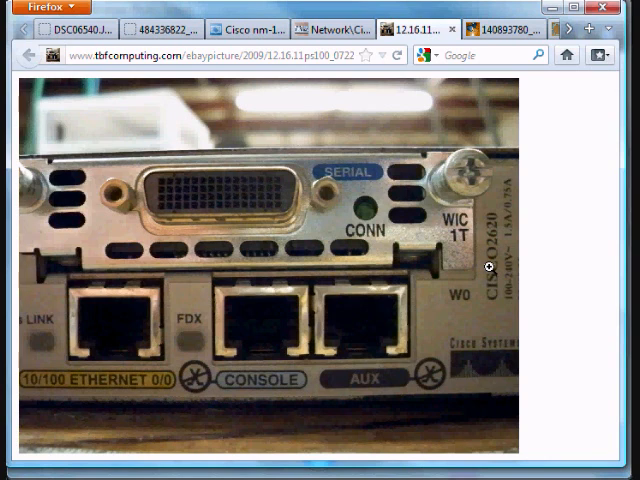
{"action": "mouse_move", "coordinate": [463, 313]}
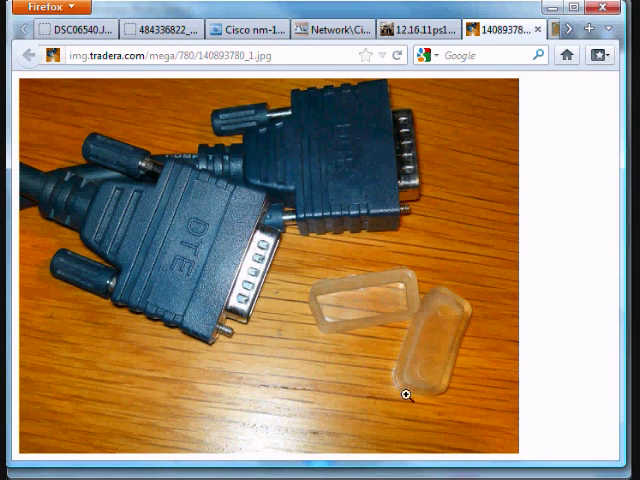
{"action": "mouse_move", "coordinate": [563, 289]}
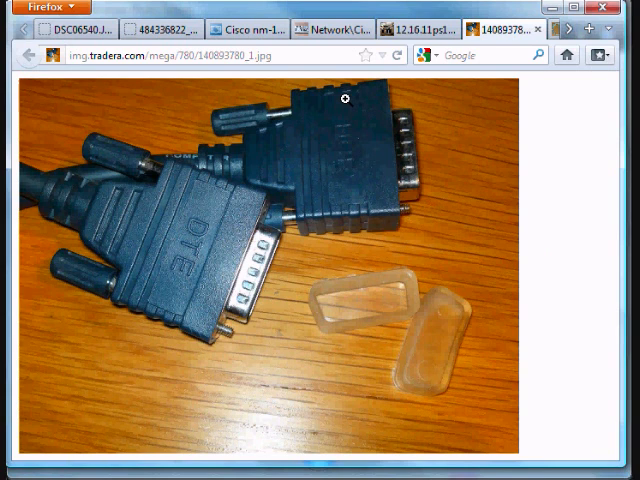
{"action": "mouse_move", "coordinate": [345, 213]}
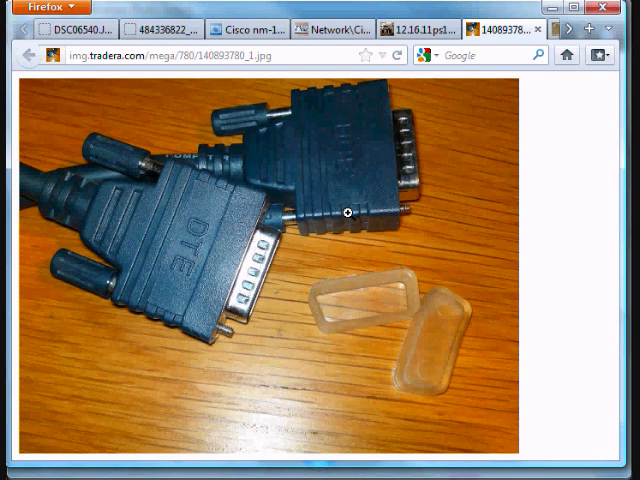
{"action": "mouse_move", "coordinate": [533, 213]}
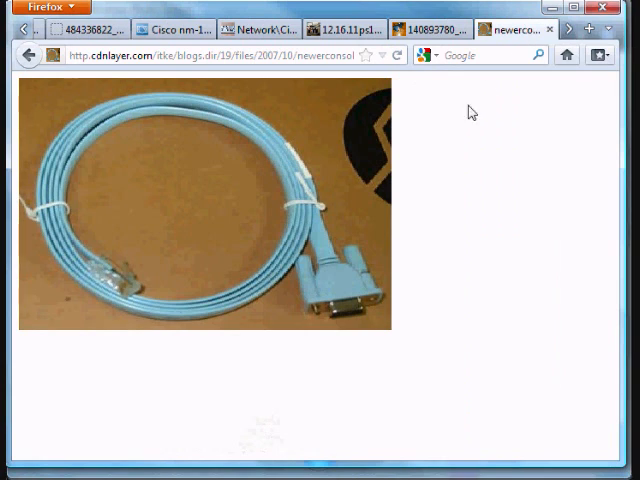
{"action": "mouse_move", "coordinate": [62, 357]}
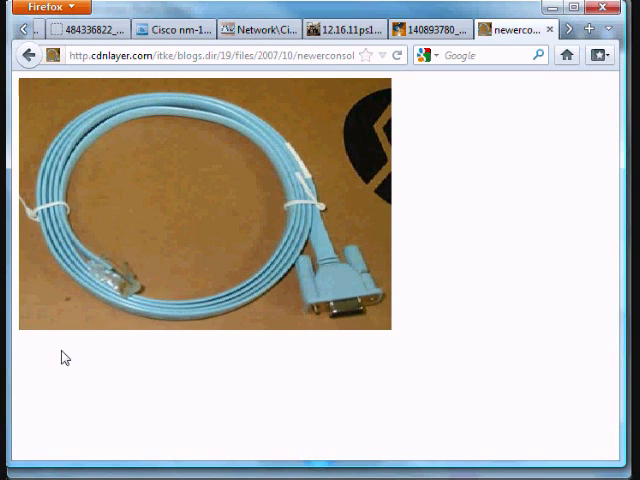
{"action": "mouse_move", "coordinate": [148, 303]}
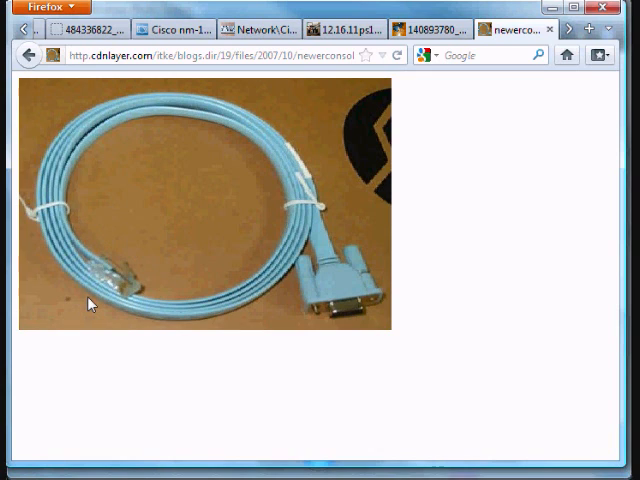
{"action": "mouse_move", "coordinate": [387, 335]}
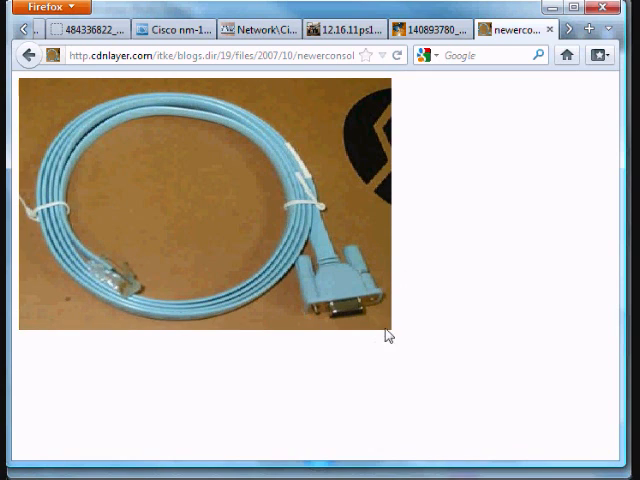
{"action": "mouse_move", "coordinate": [355, 362]}
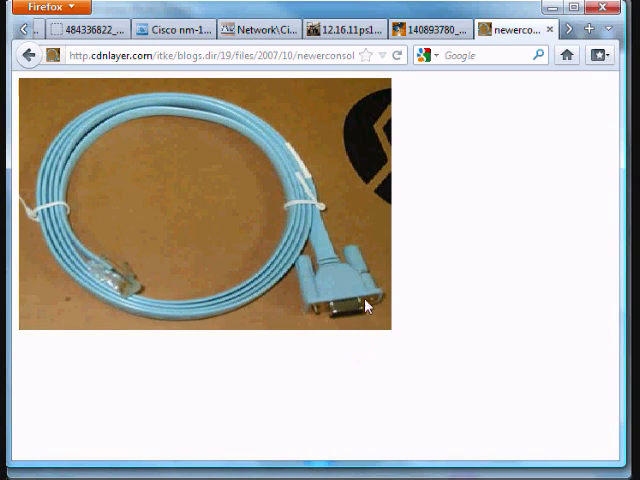
{"action": "mouse_move", "coordinate": [282, 250]}
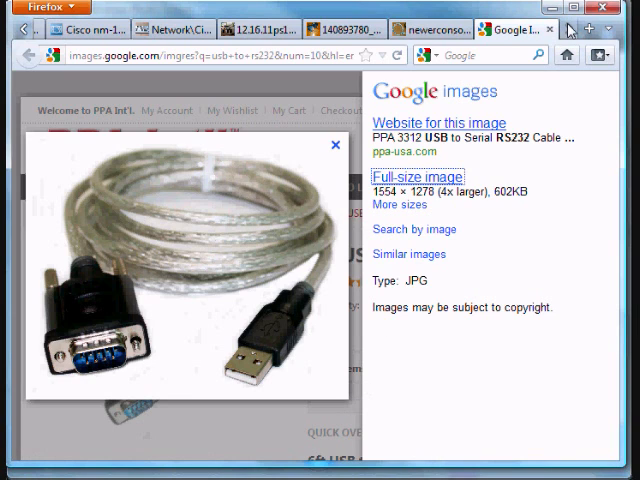
{"action": "mouse_move", "coordinate": [567, 33]}
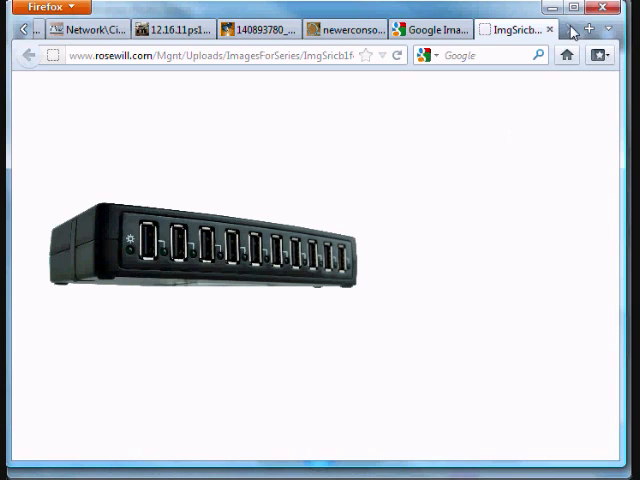
{"action": "mouse_move", "coordinate": [440, 291]}
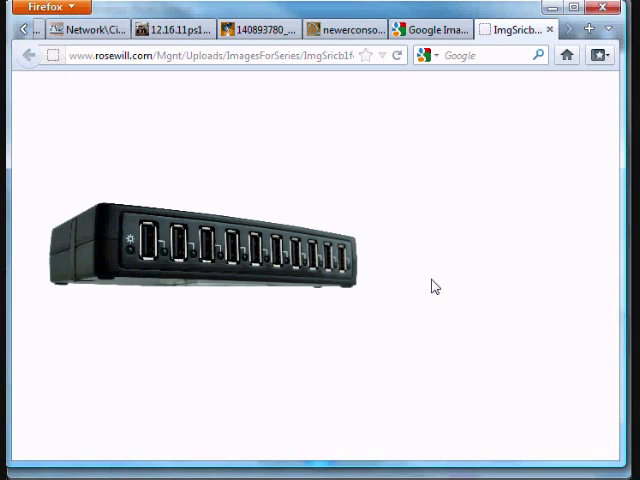
{"action": "mouse_move", "coordinate": [406, 267]}
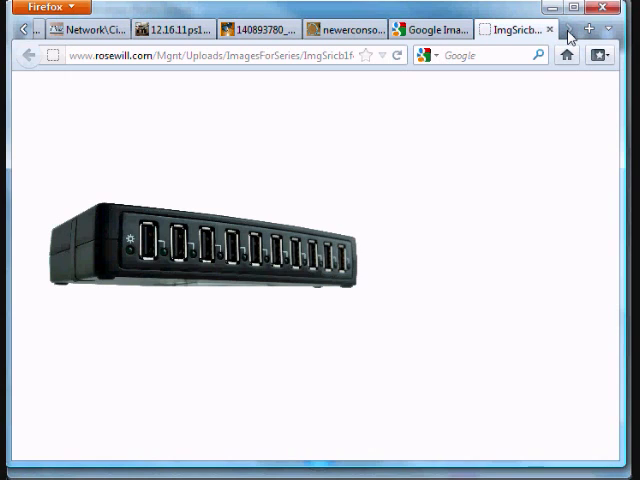
{"action": "mouse_move", "coordinate": [536, 461]}
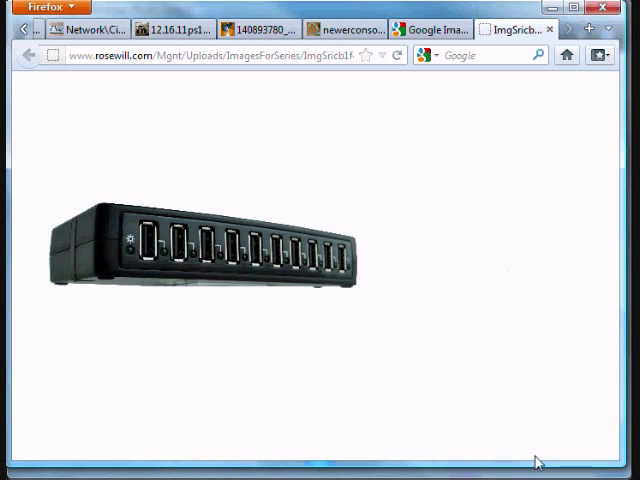
{"action": "mouse_move", "coordinate": [498, 305]}
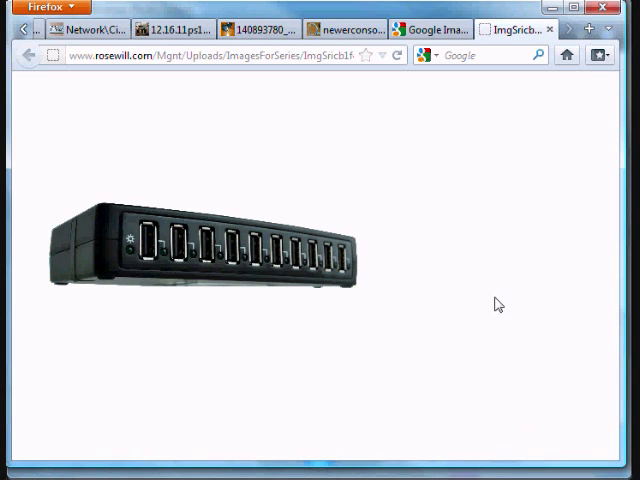